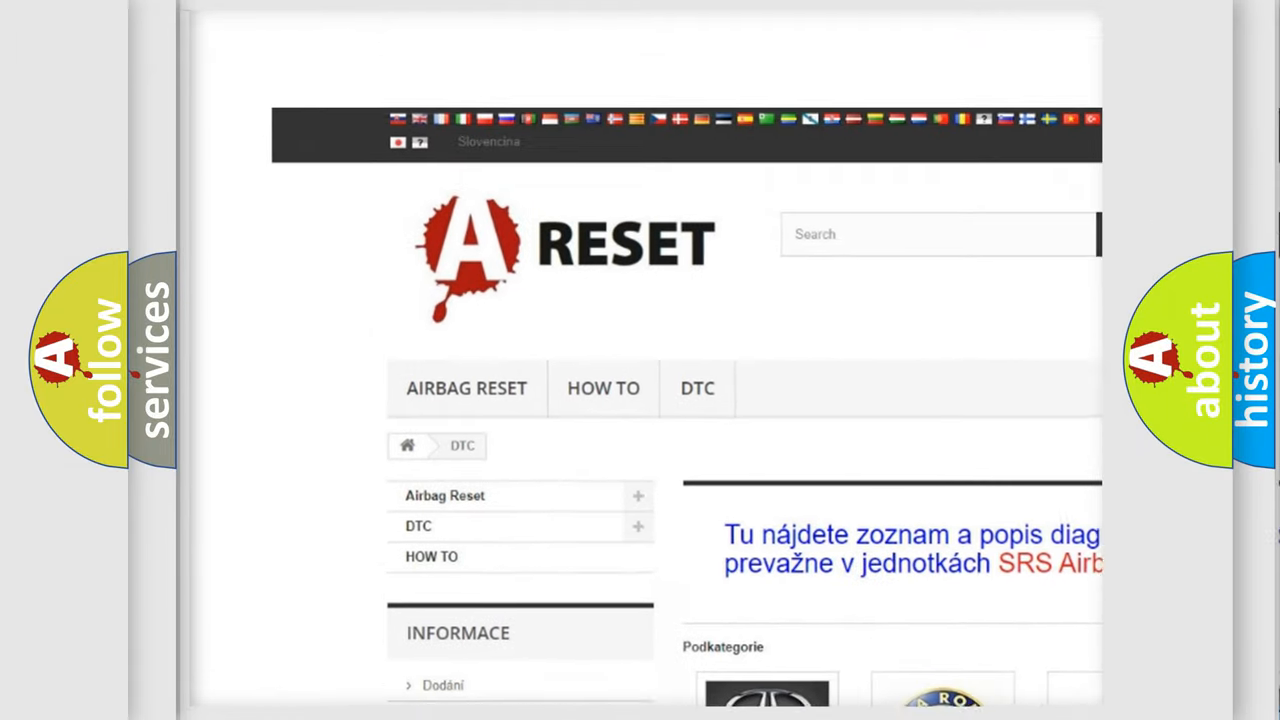
Open the Alfa Romeo DTC page and scroll through its airbag fault code list
scroll("down", 3)
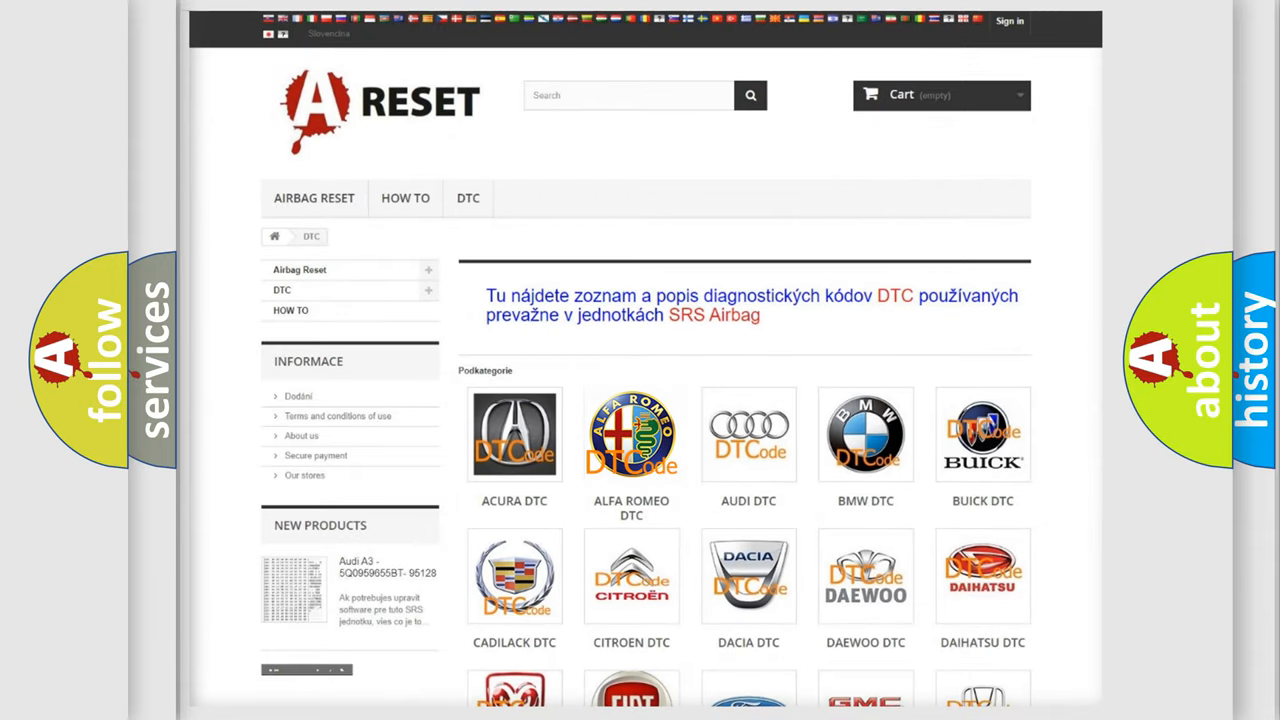
left_click(632, 434)
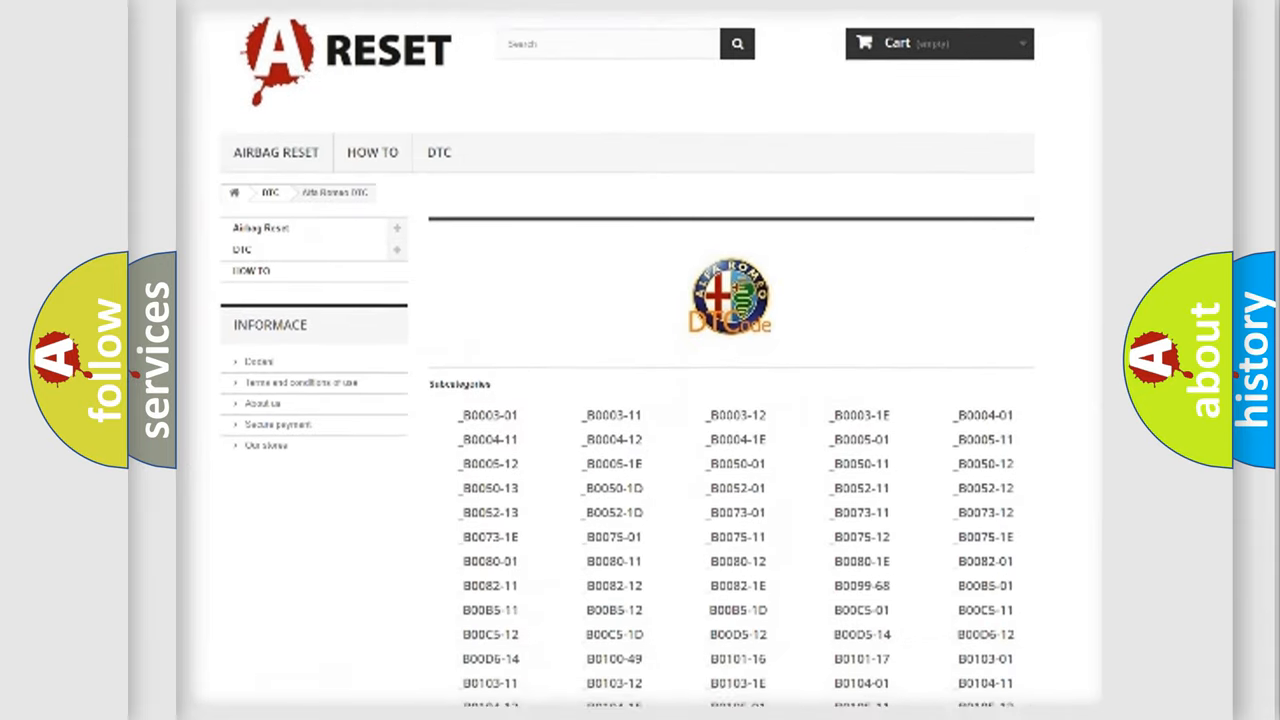
scroll("down", 3)
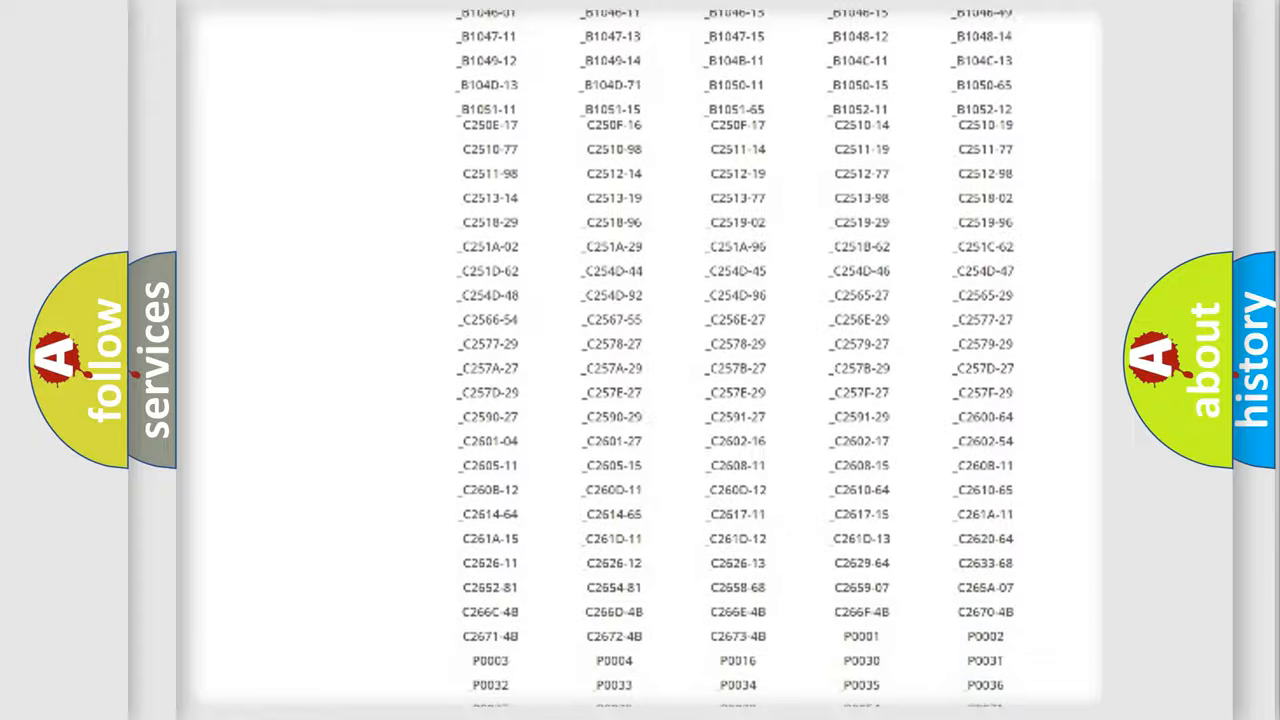
scroll("up", 3)
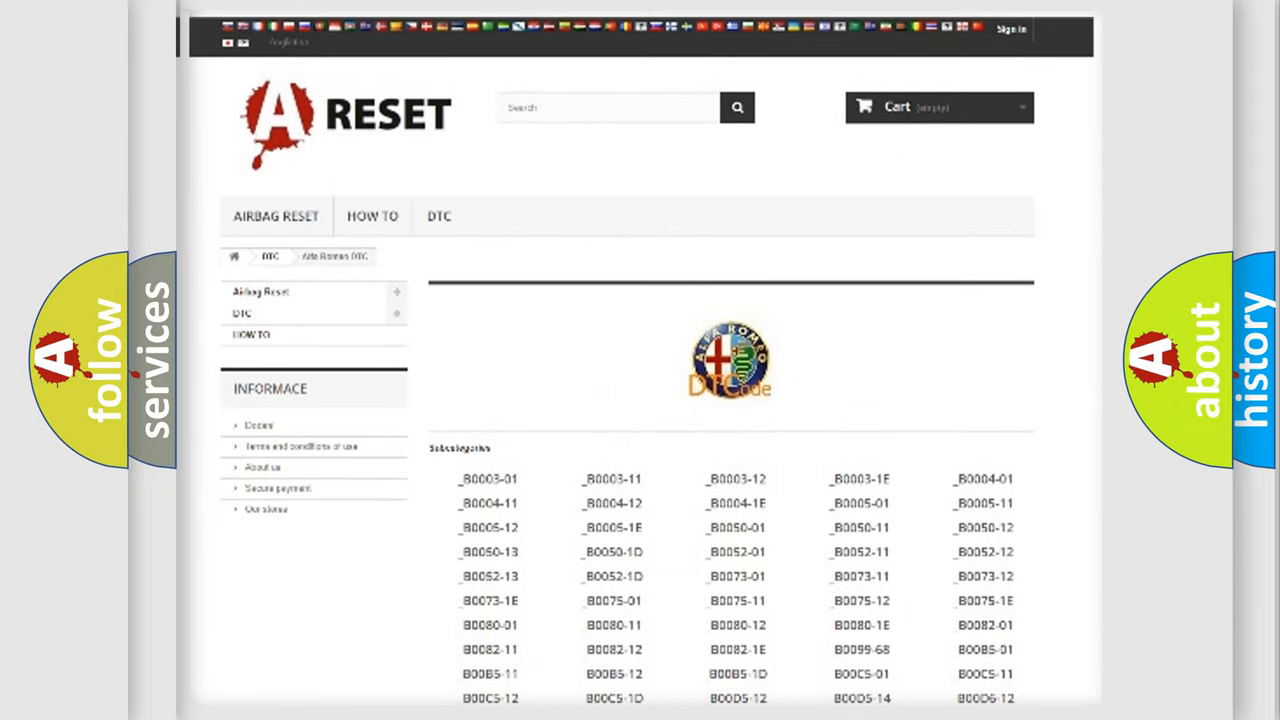